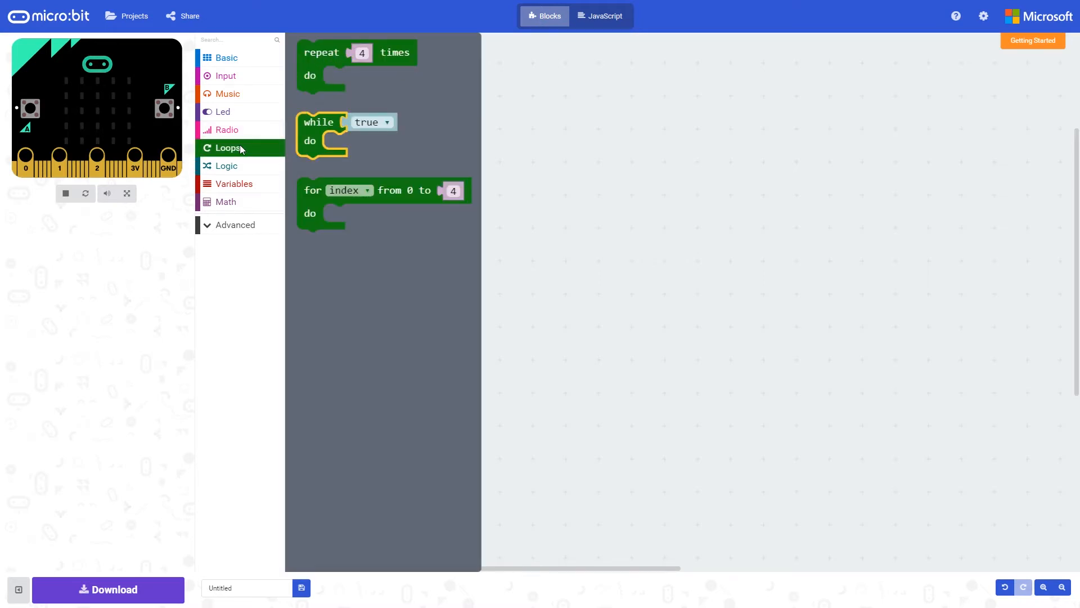
Place a 'repeat 4 times' loop on the workspace, keeping the count at 4.
left_click_drag(321, 53, 466, 134)
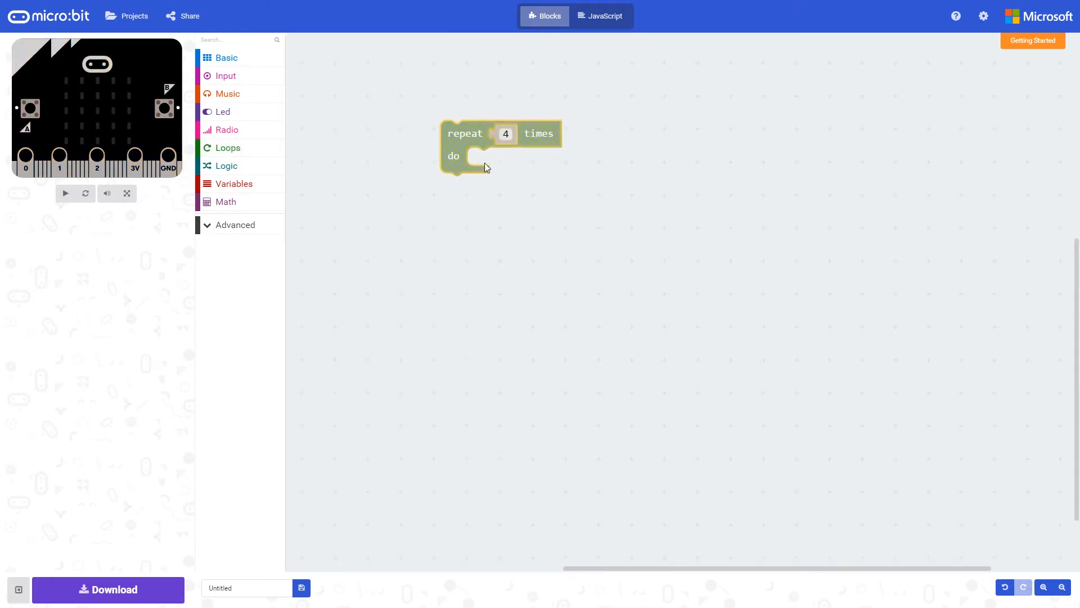
left_click(65, 192)
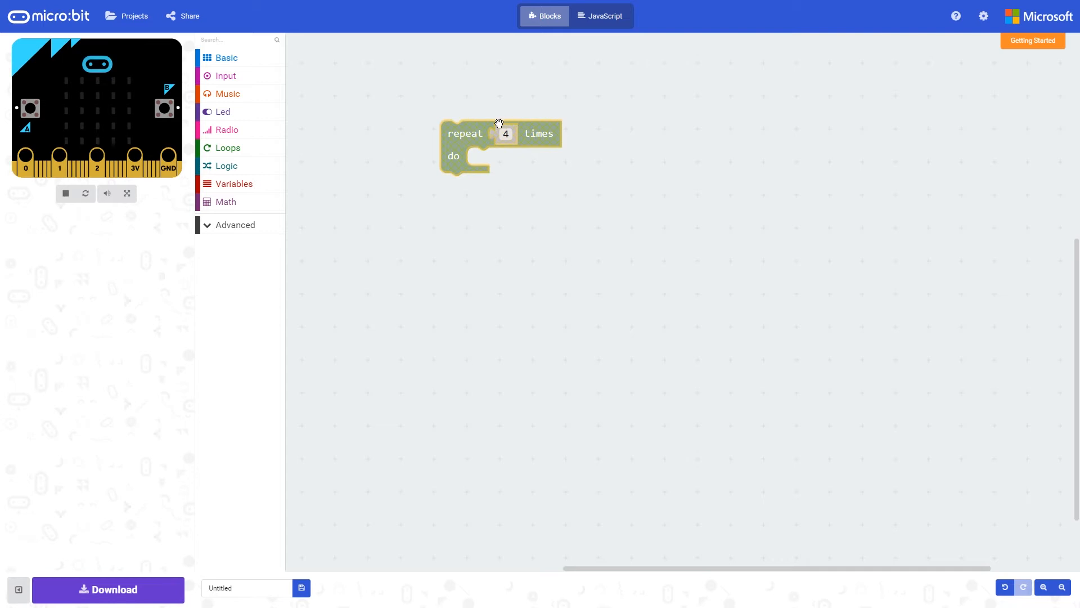
left_click(505, 134)
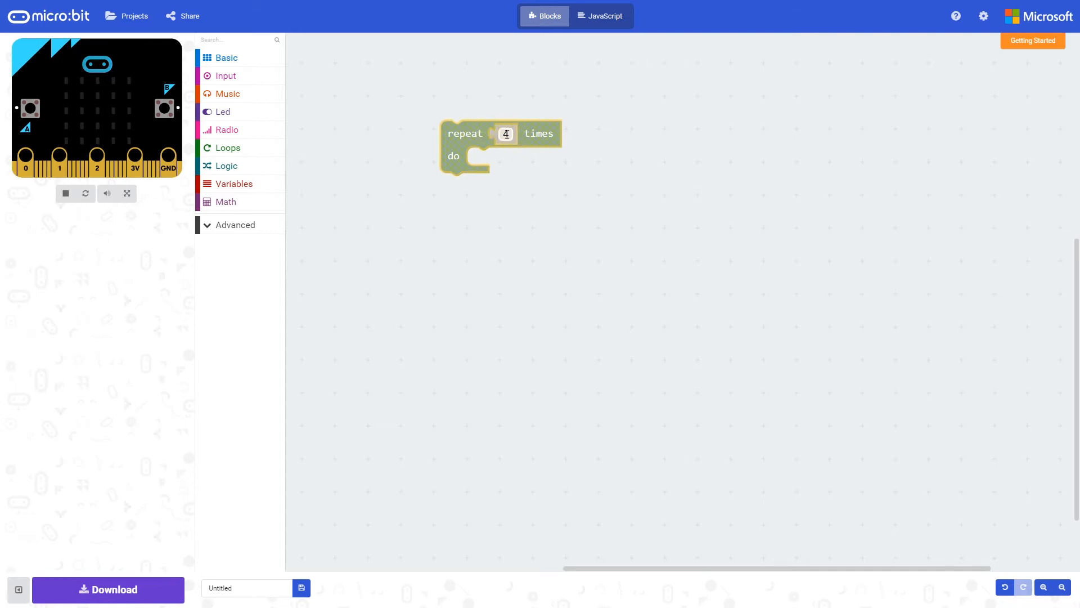
left_click(225, 75)
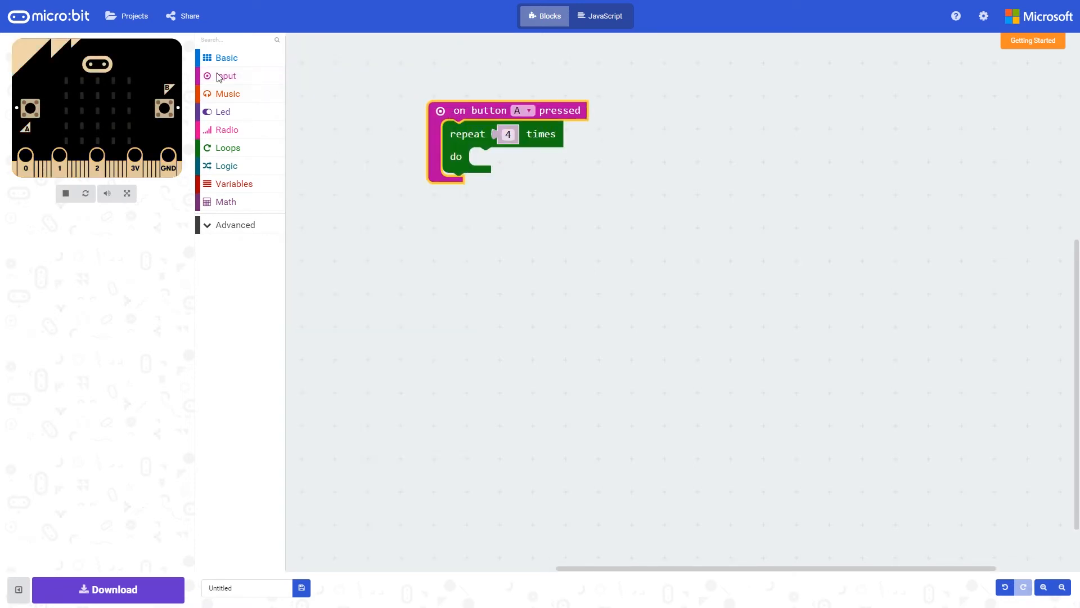
Bring a 'show leds' block from Basic onto the workspace beside the repeat loop.
left_click(226, 57)
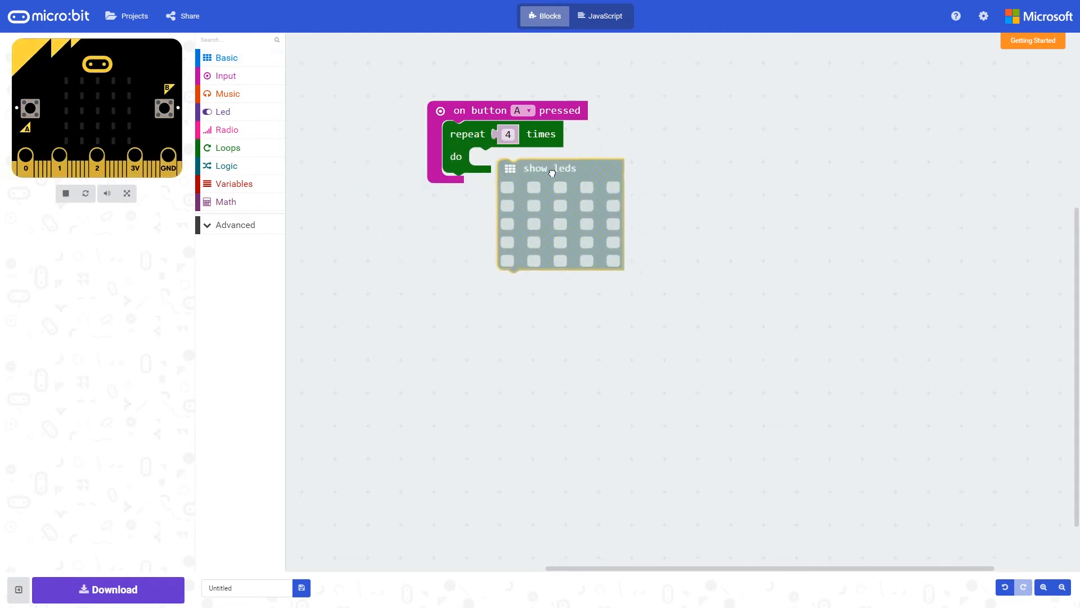
Add a 500 ms pause under the LED pattern and duplicate it after the show icon block.
left_click(226, 58)
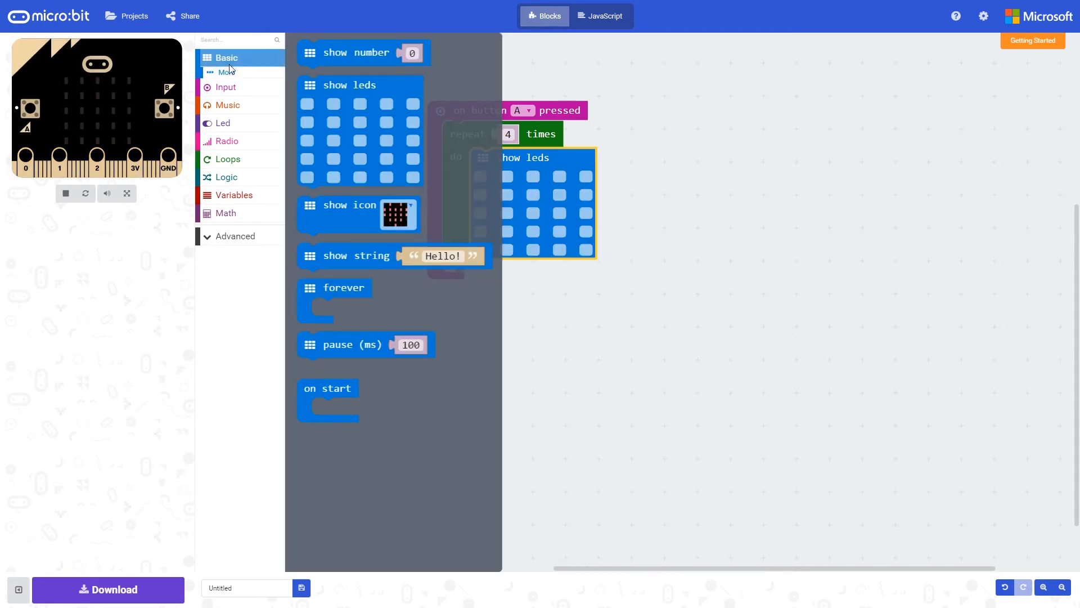
left_click(351, 345)
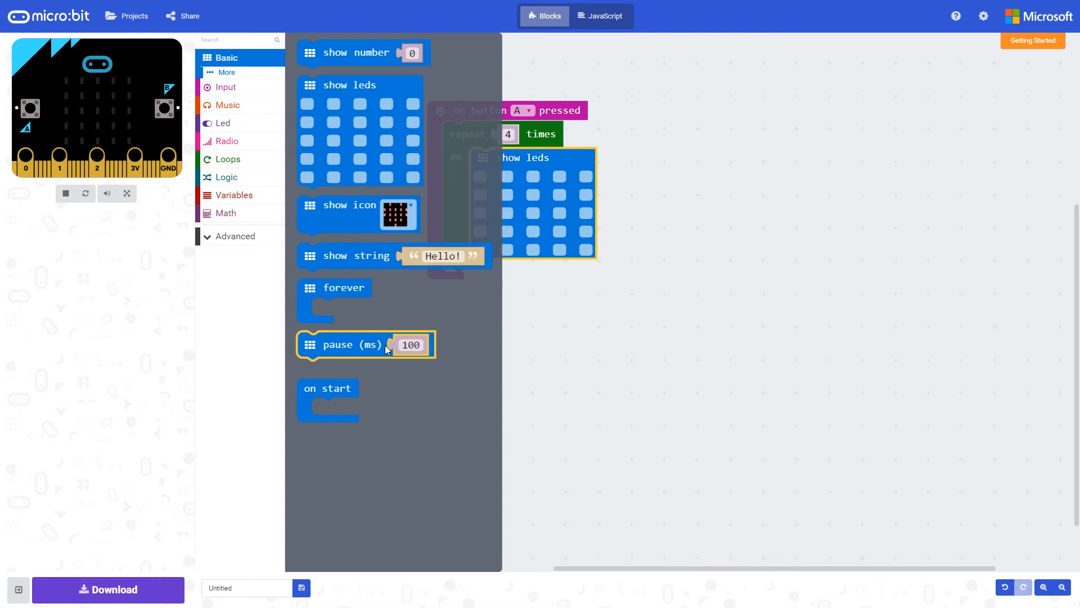
left_click_drag(364, 344, 538, 273)
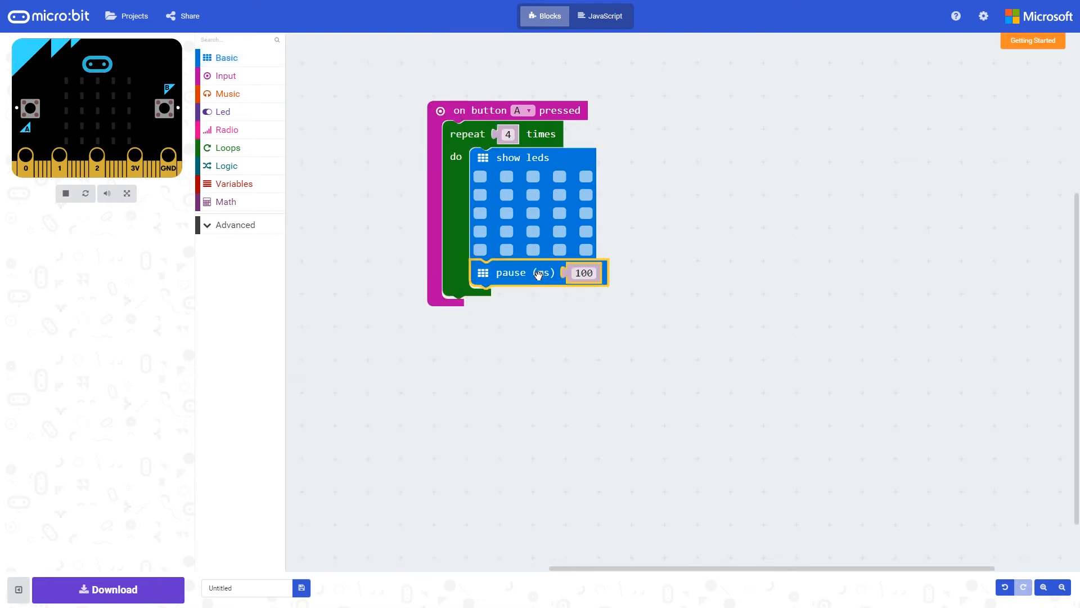
left_click(584, 273)
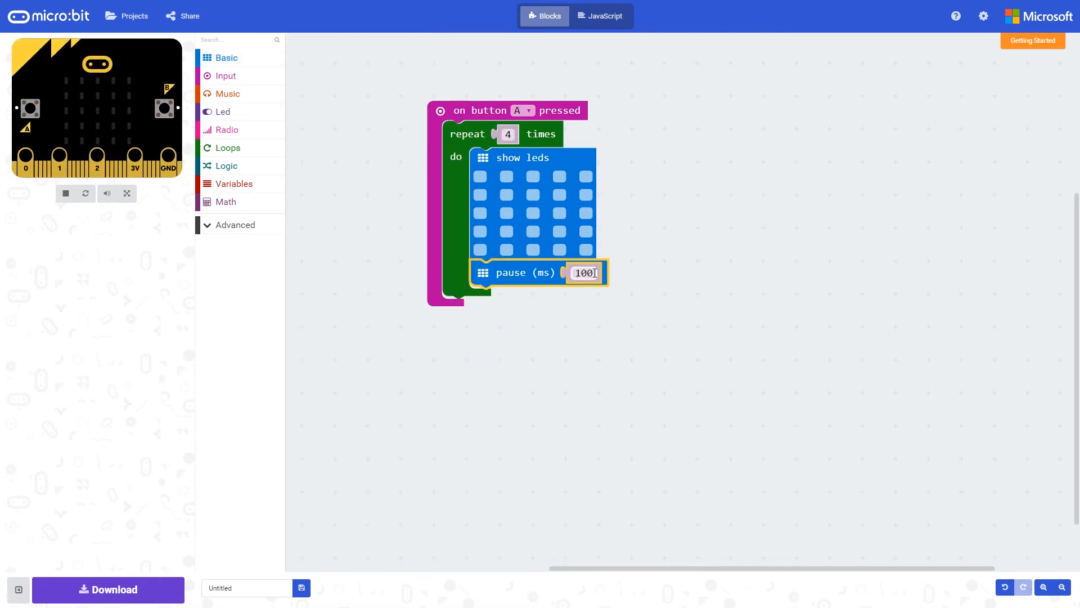
key("Backspace")
type("5")
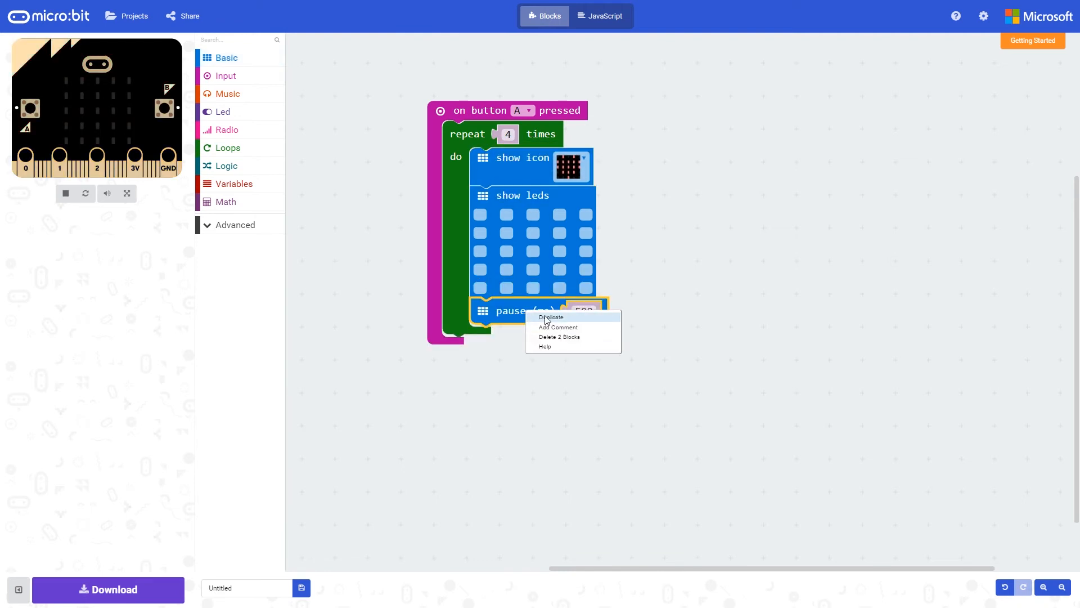
left_click(551, 317)
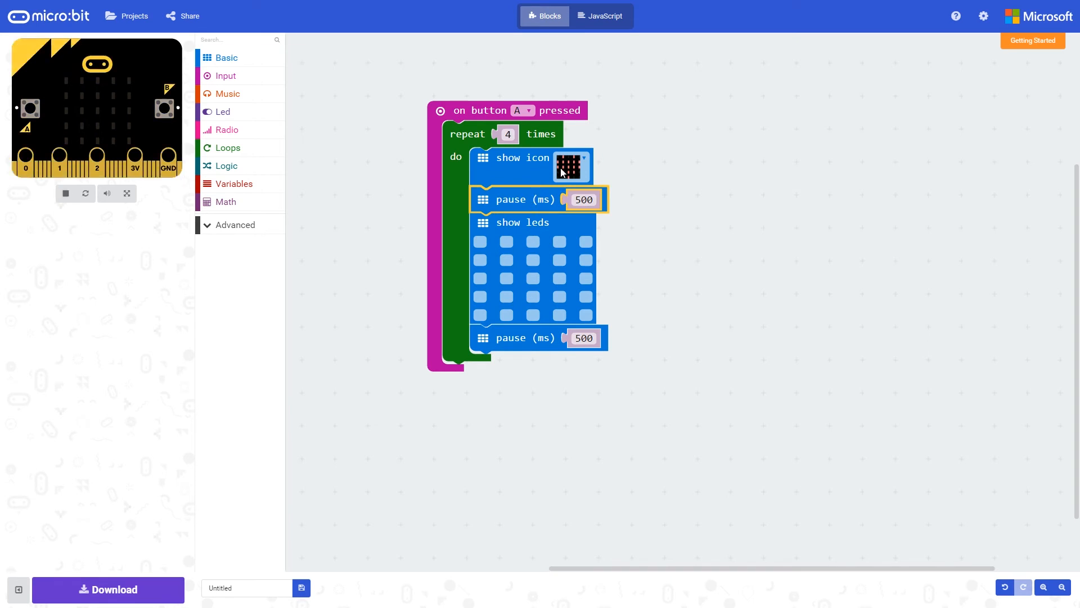
mouse_move(582, 174)
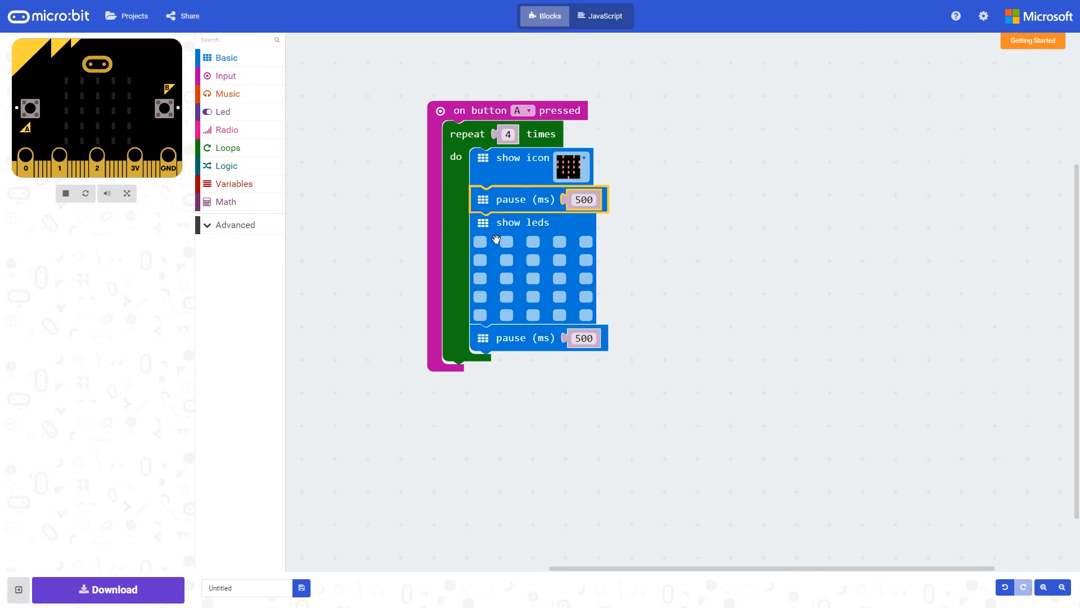
mouse_move(502, 330)
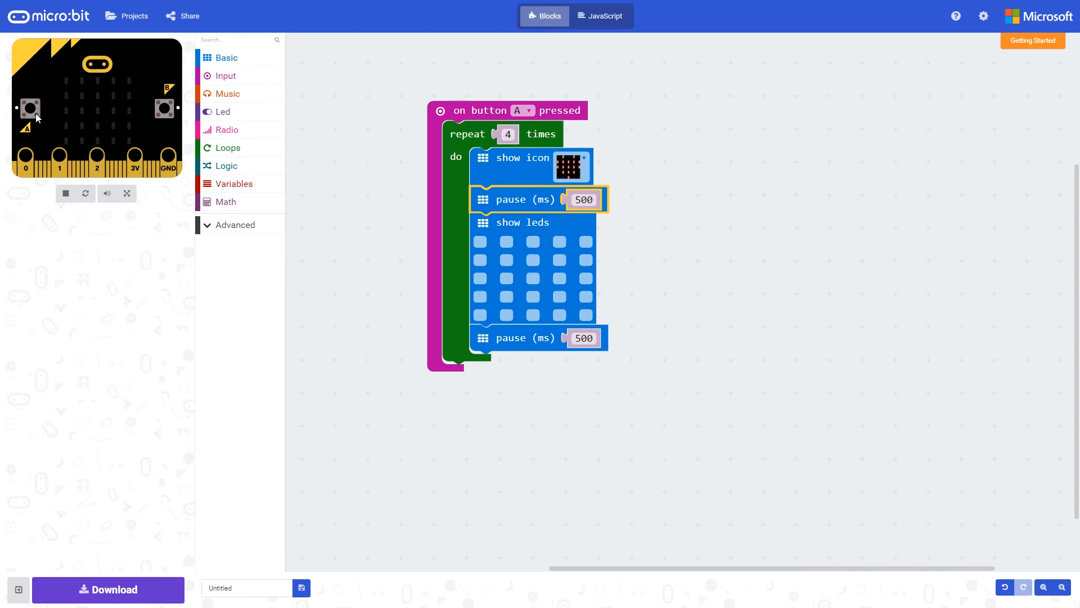
left_click(30, 109)
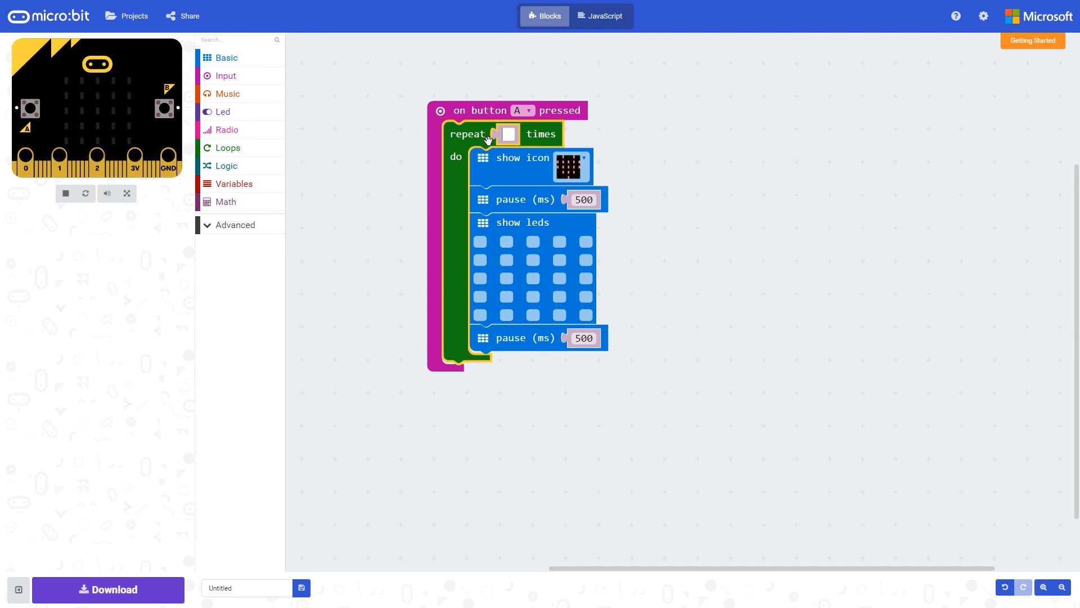
Change the loop's repeat count from 4 to 2.
type("2")
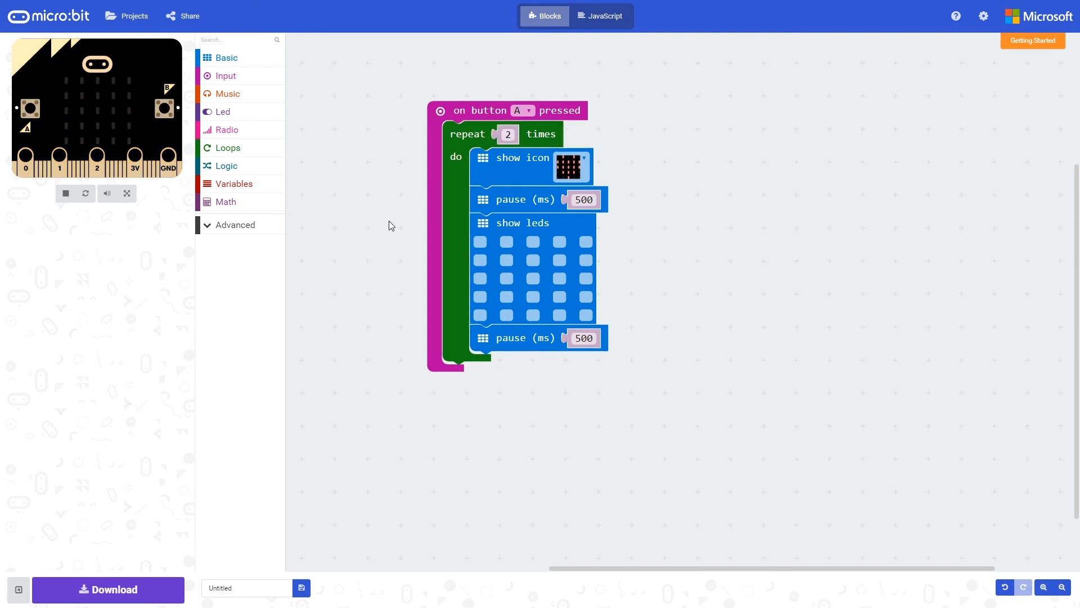